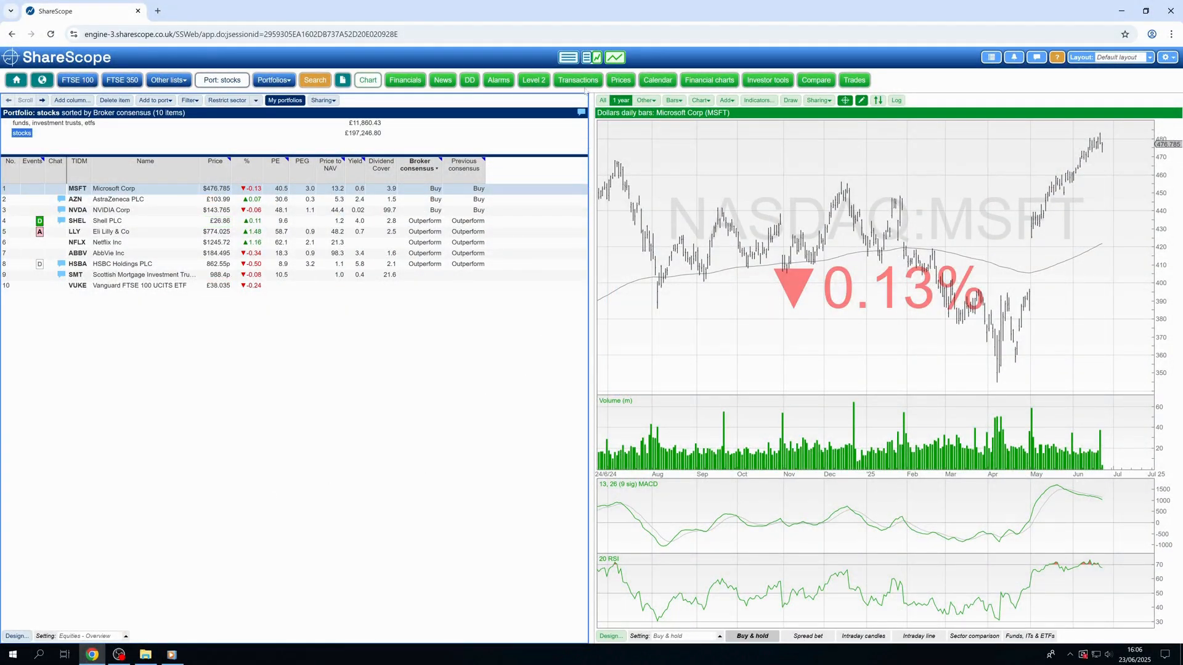
Show the stocks portfolio's transactions view listing its ten holdings with cost, value and profit
{"action": "left_click", "coordinate": [578, 80]}
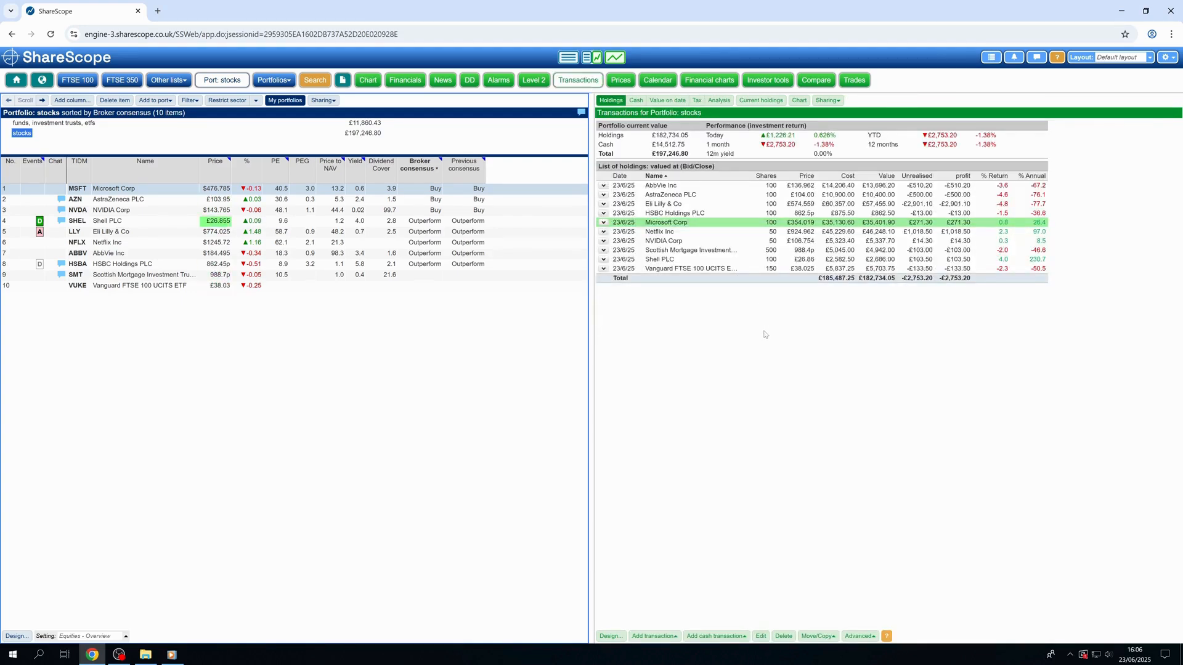
Analyse the stocks portfolio by instrument type, expanding Exchange-Traded Fund and Investment Trust
{"action": "left_click", "coordinate": [718, 100]}
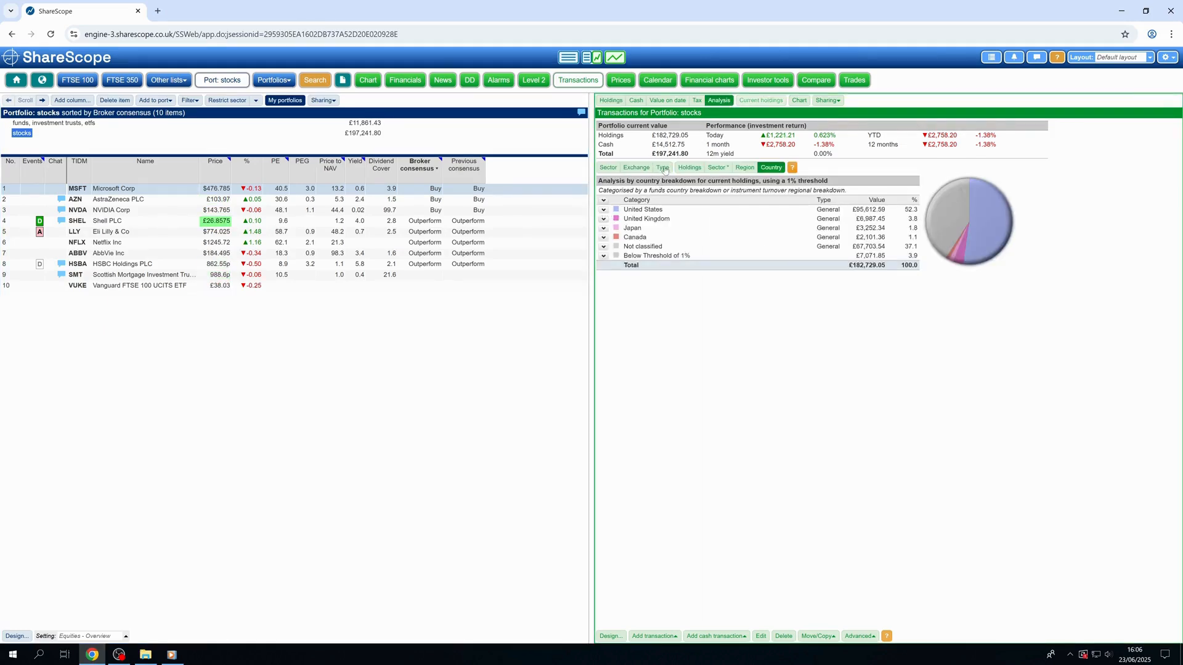
{"action": "left_click", "coordinate": [661, 166]}
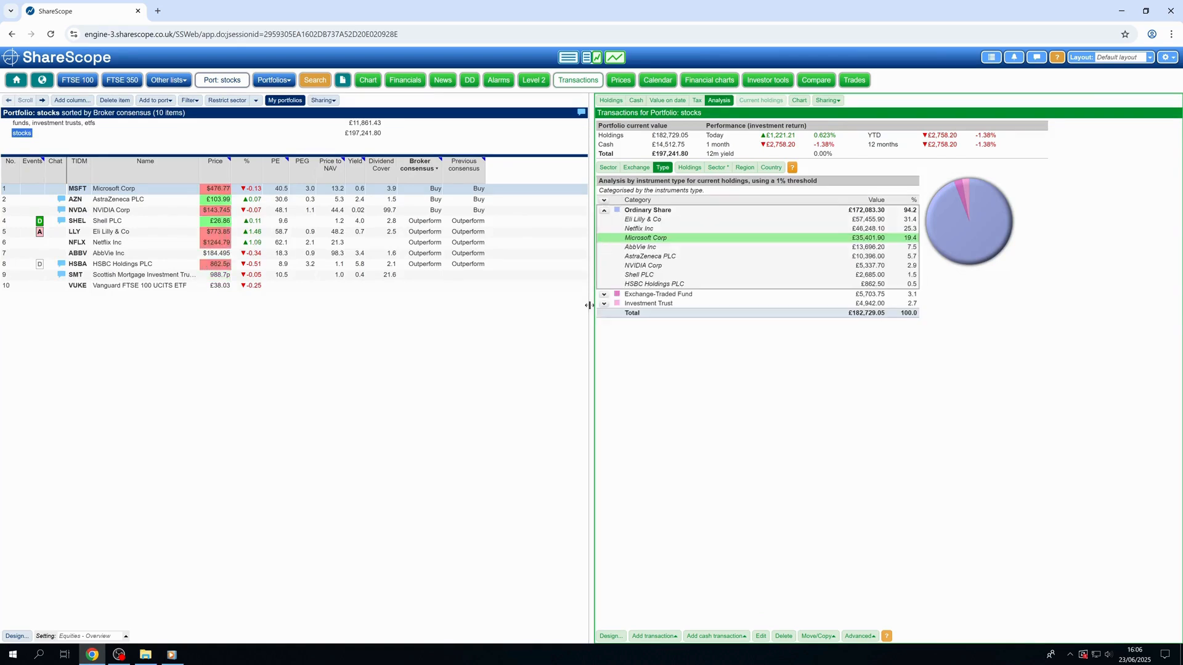
{"action": "left_click", "coordinate": [604, 294]}
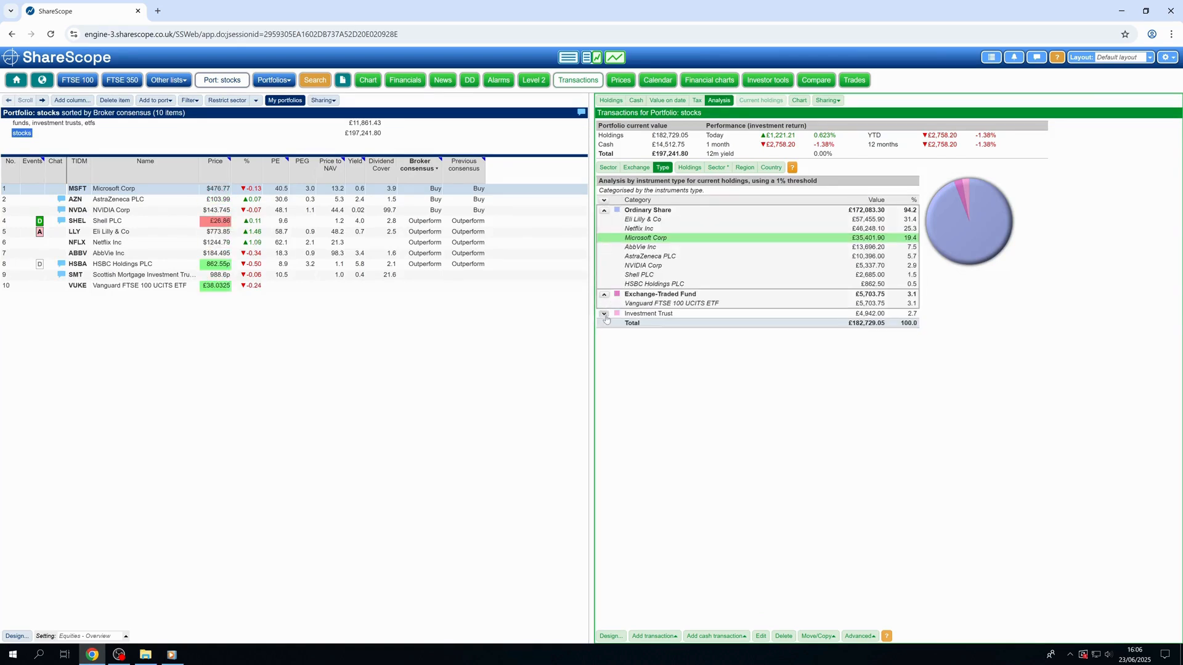
{"action": "left_click", "coordinate": [603, 314]}
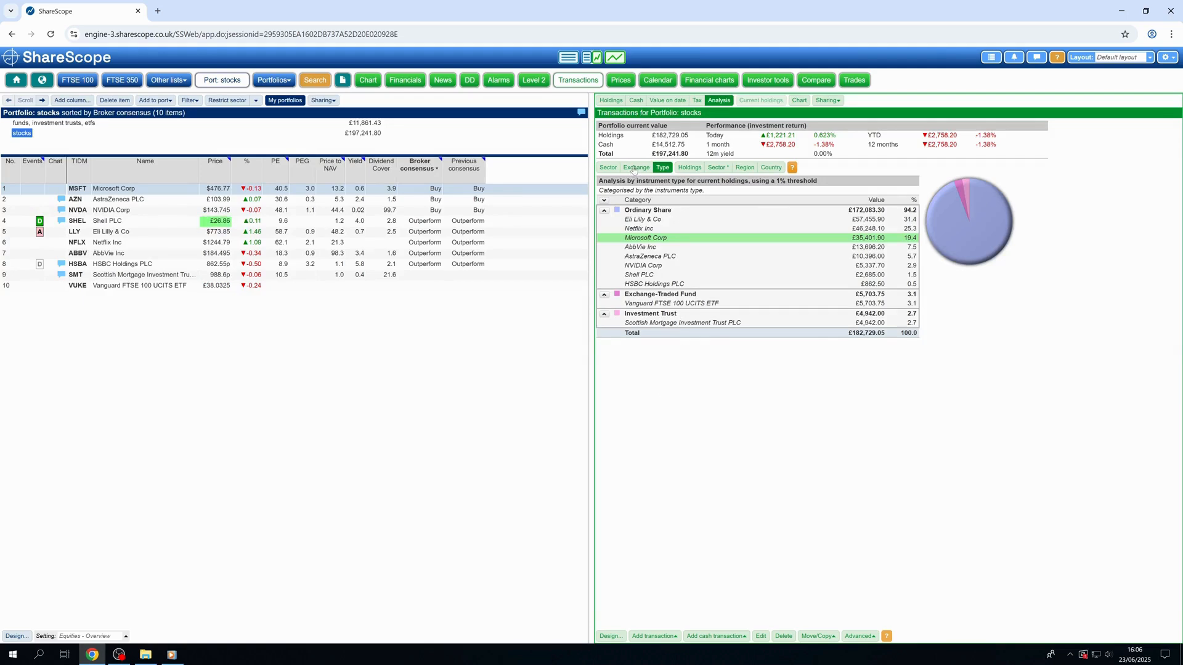
Analyse the stocks portfolio by exchange, expanding New York Stock Exchange and LSE UK
{"action": "left_click", "coordinate": [636, 166]}
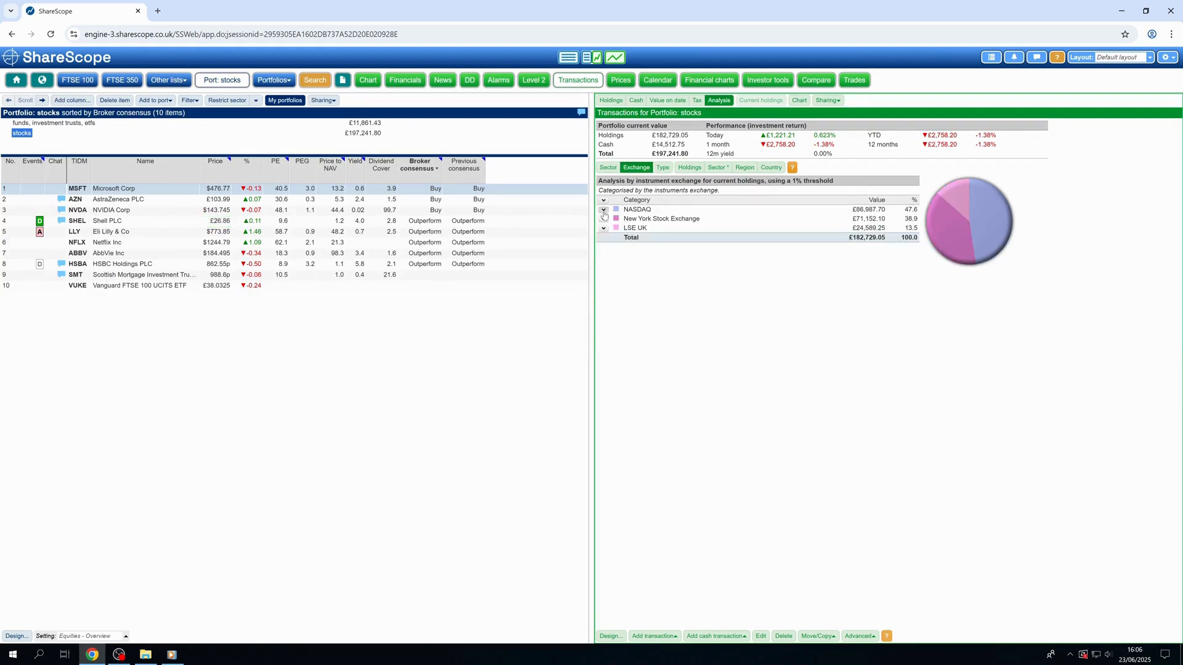
{"action": "left_click", "coordinate": [603, 209]}
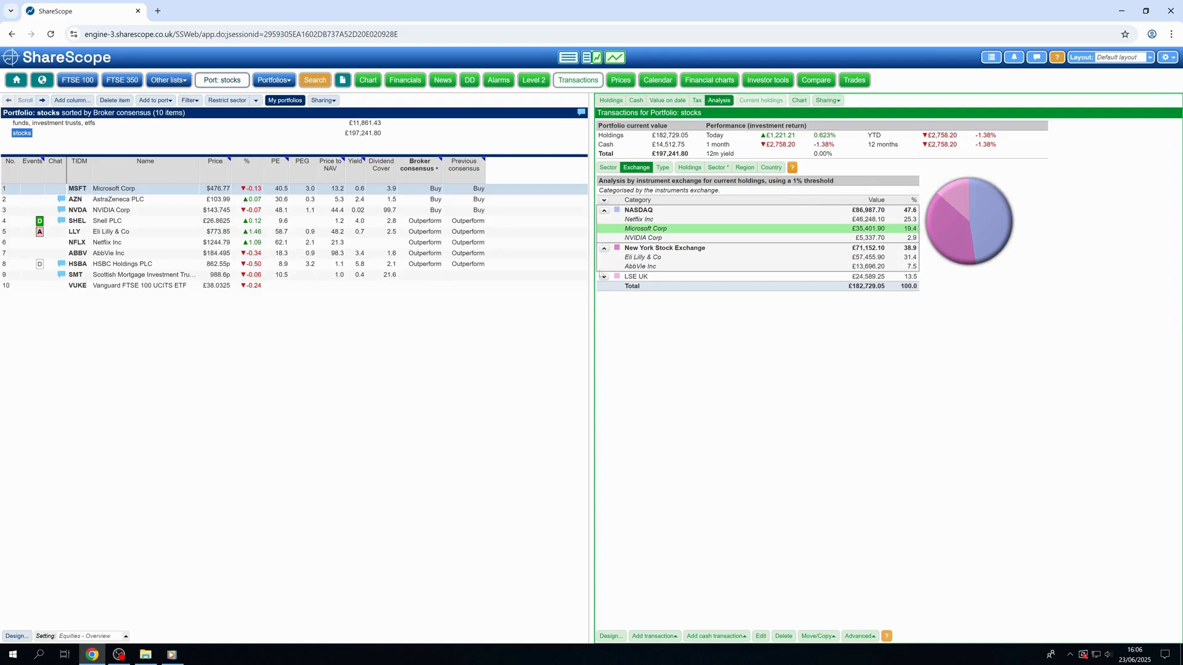
{"action": "left_click", "coordinate": [603, 275]}
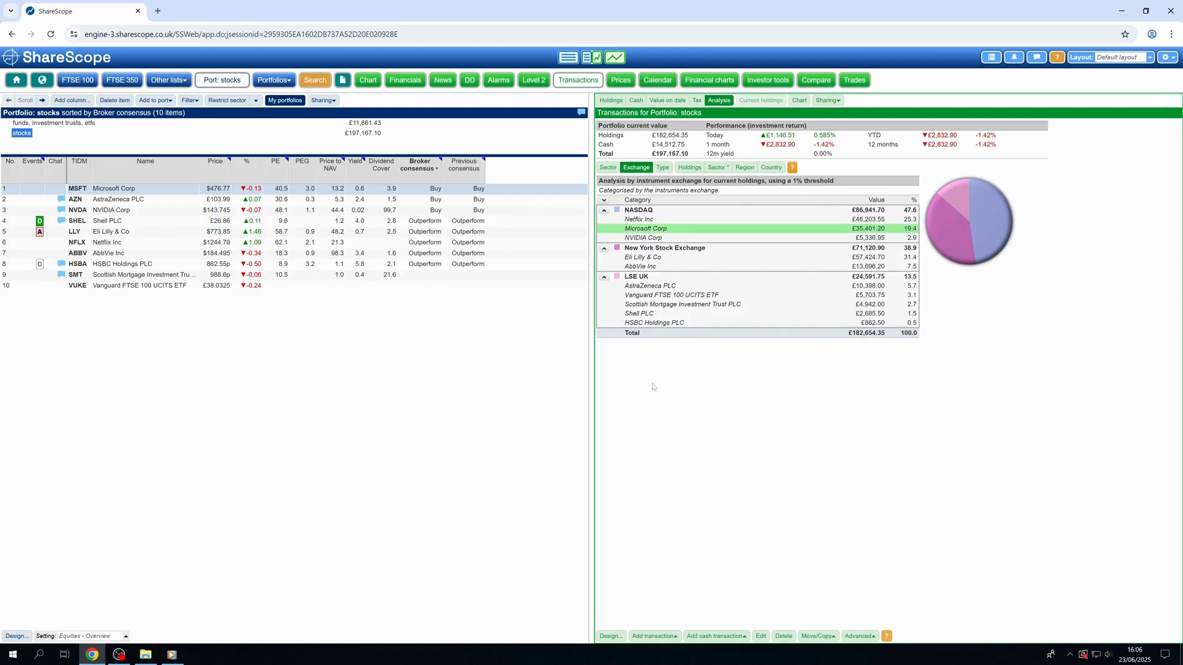
{"action": "left_click", "coordinate": [217, 273]}
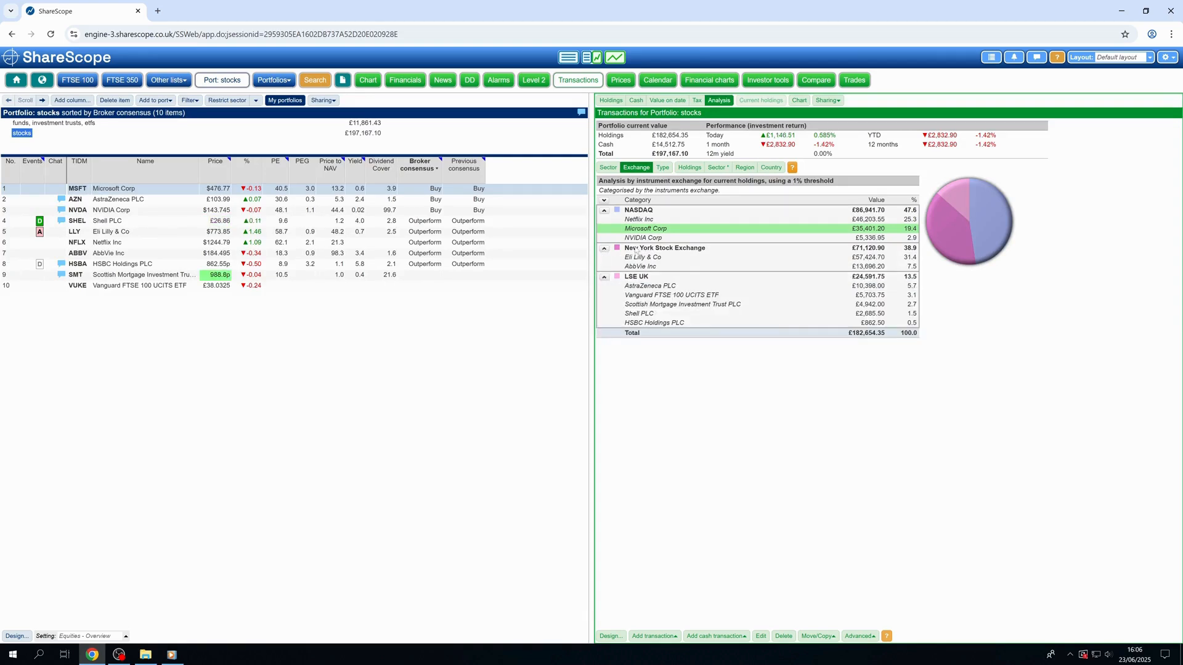
Analyse by sector with Pharmaceuticals and Media expanded, then select the funds, investment trusts, etfs portfolio
{"action": "left_click", "coordinate": [607, 166]}
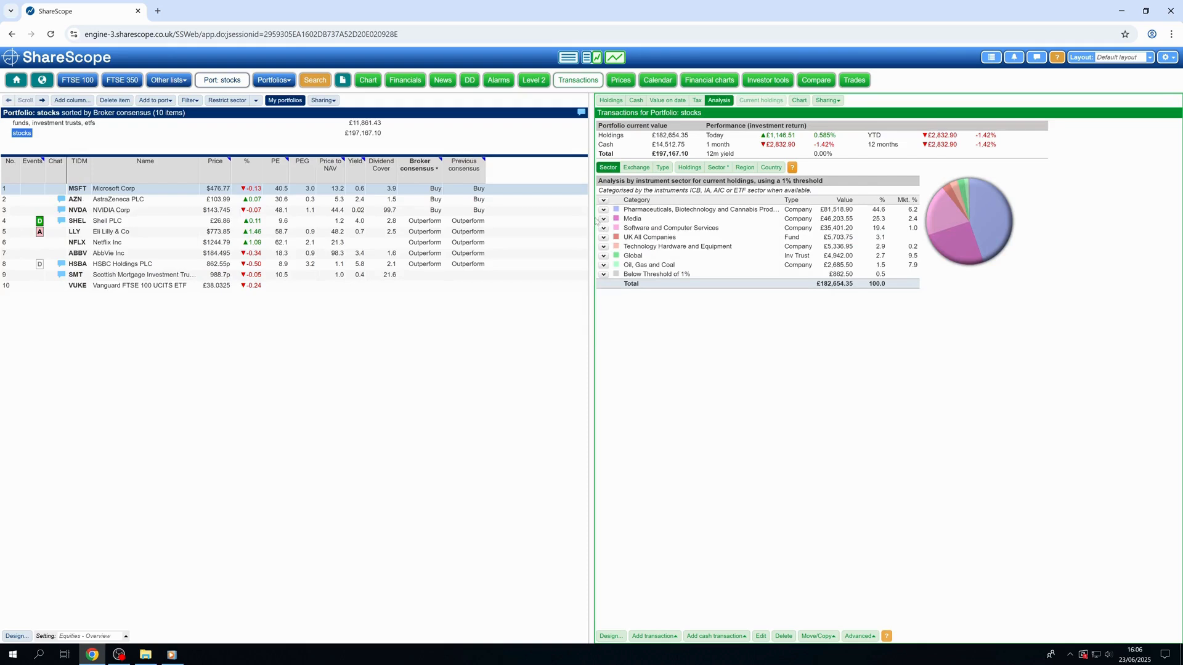
{"action": "left_click", "coordinate": [604, 210]}
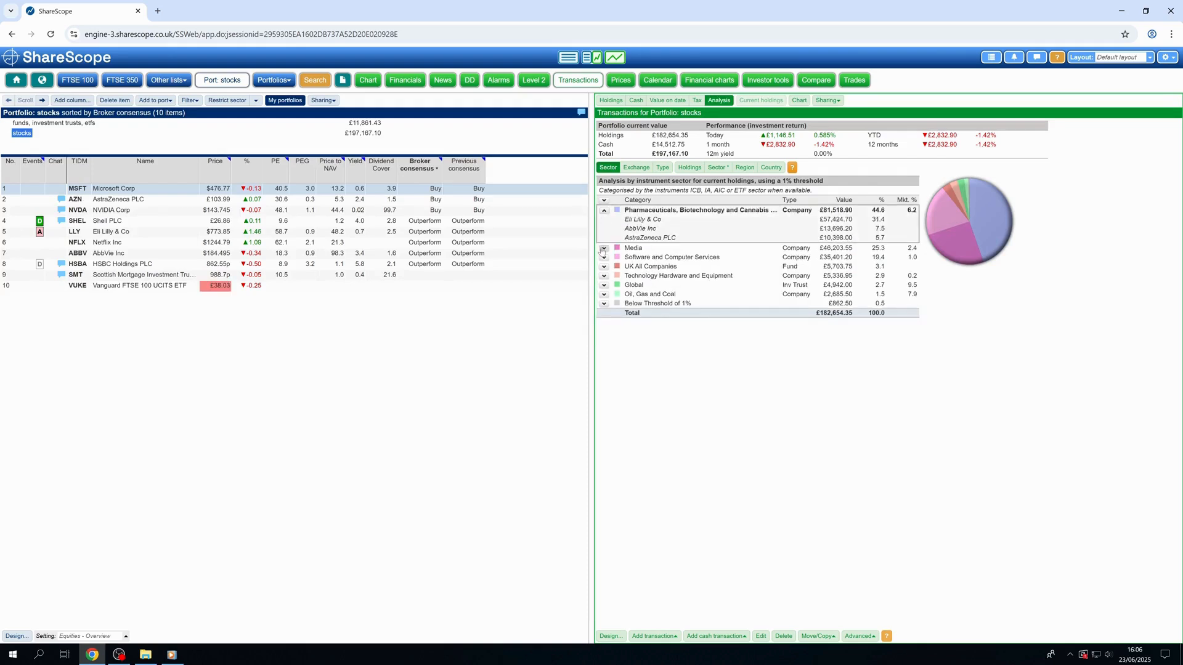
{"action": "left_click", "coordinate": [604, 248]}
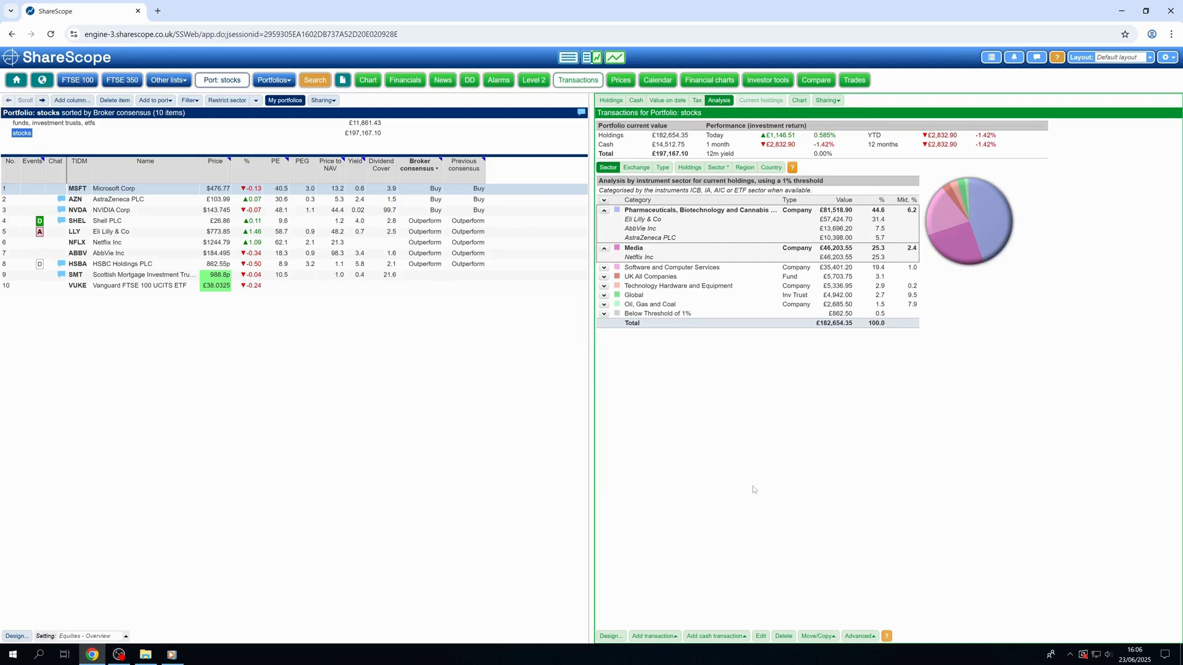
{"action": "left_click", "coordinate": [216, 264]}
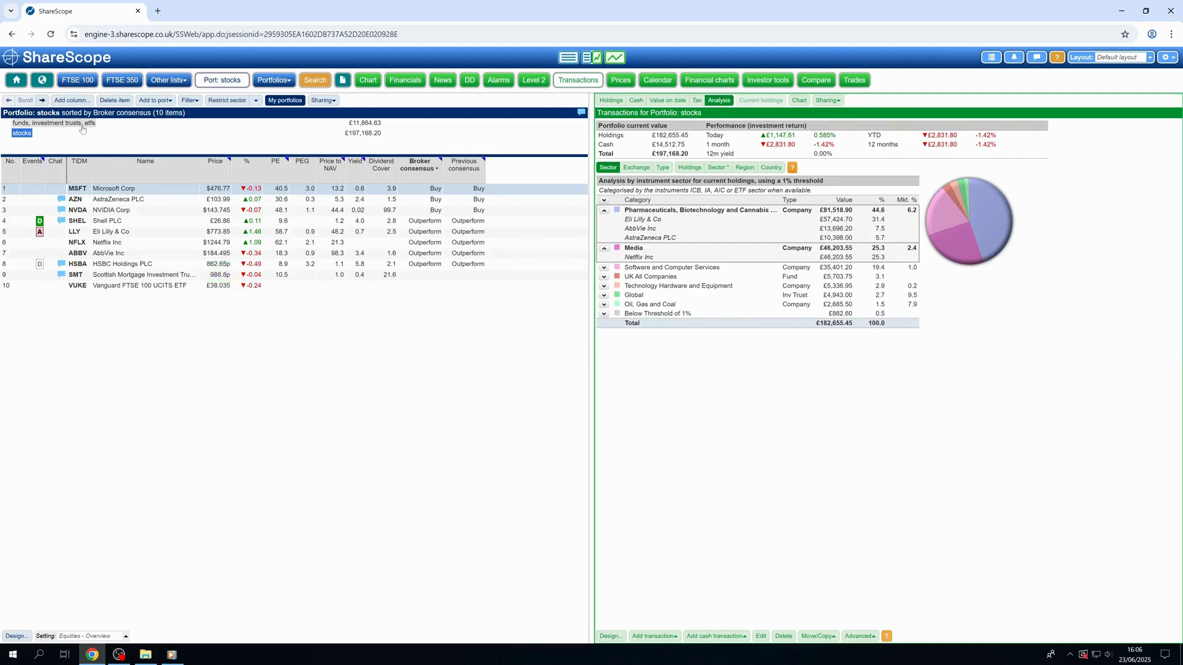
{"action": "left_click", "coordinate": [53, 124]}
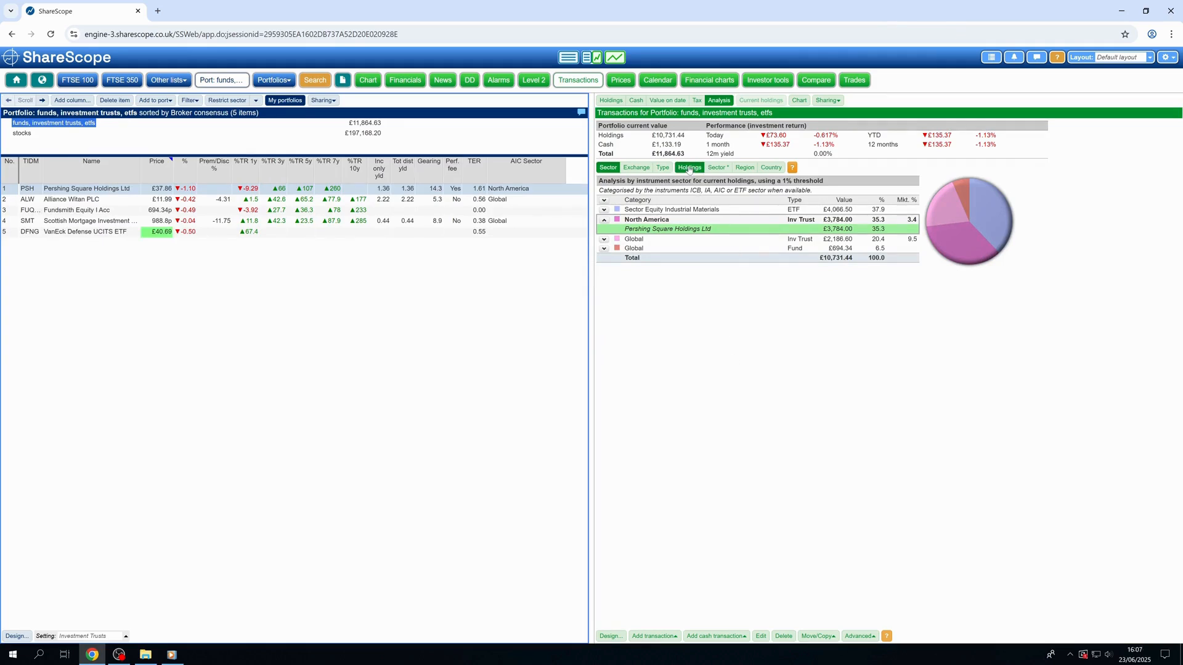
View the funds portfolio by top holdings, then by fund sector with Entertainment expanded
{"action": "left_click", "coordinate": [689, 167]}
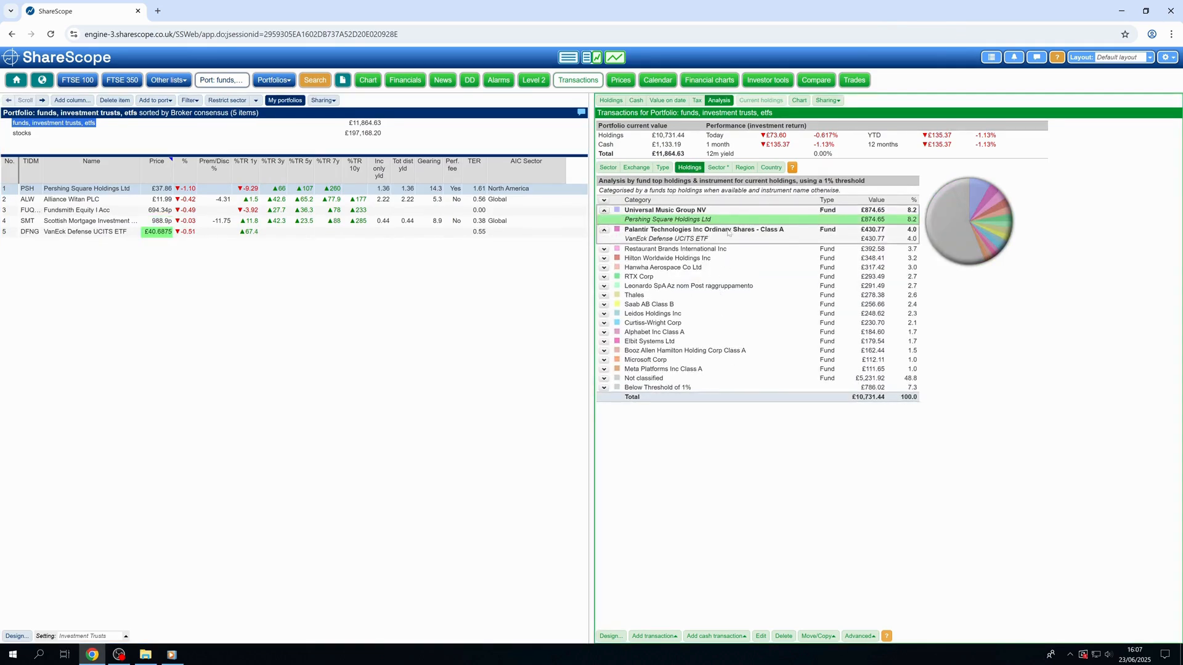
{"action": "left_click", "coordinate": [717, 166]}
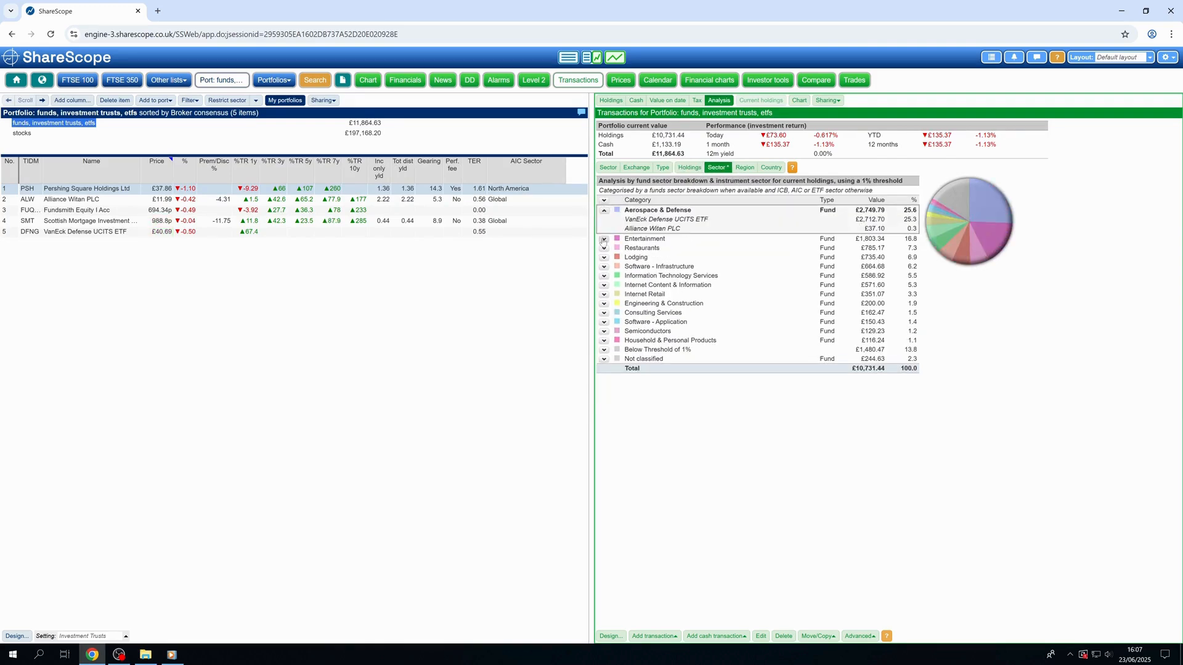
{"action": "left_click", "coordinate": [604, 239]}
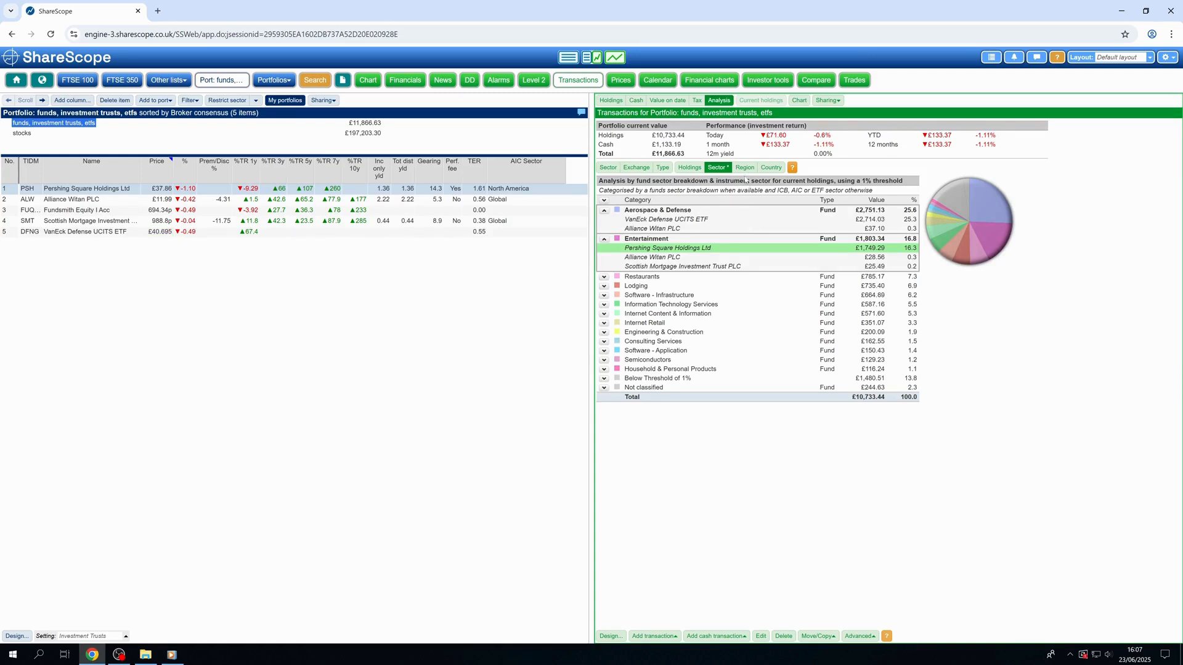
Analyse the funds portfolio by region, expanding North America, Europe Developed and Asia Developed
{"action": "left_click", "coordinate": [744, 166]}
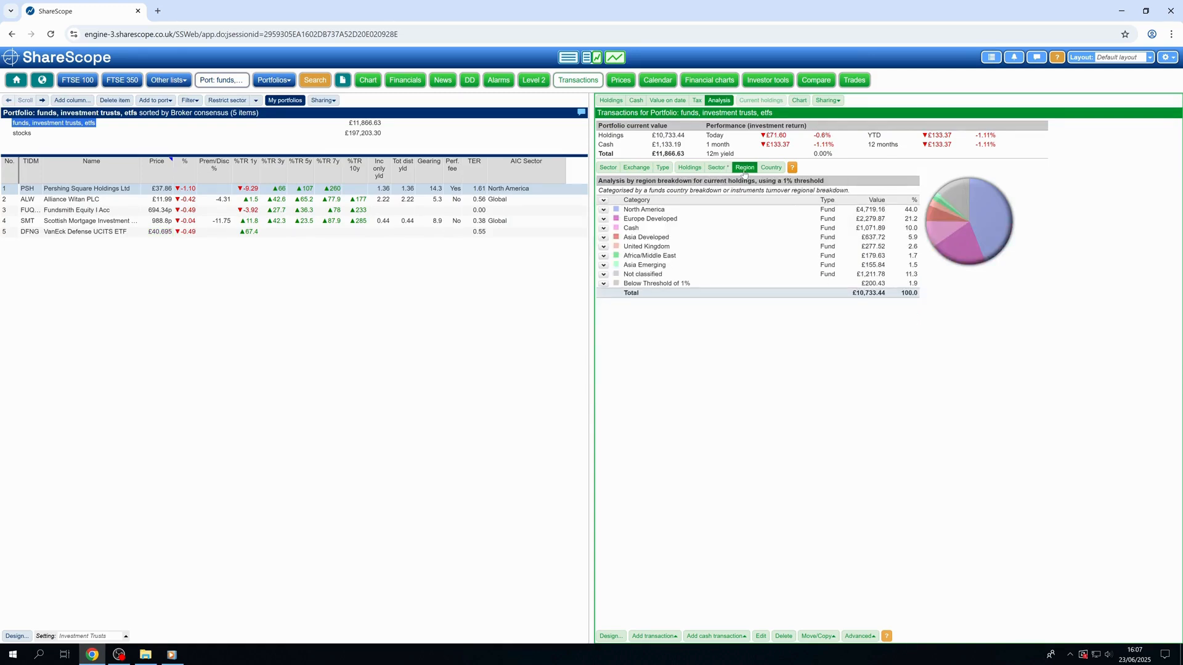
{"action": "left_click", "coordinate": [604, 209]}
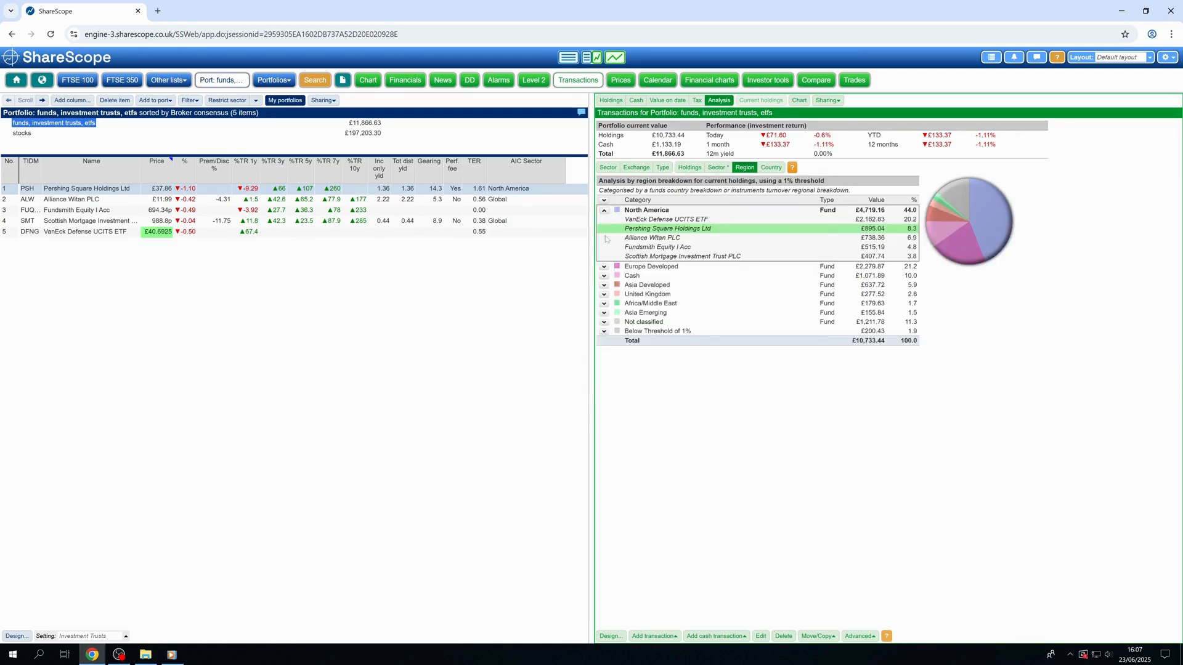
{"action": "left_click", "coordinate": [603, 267]}
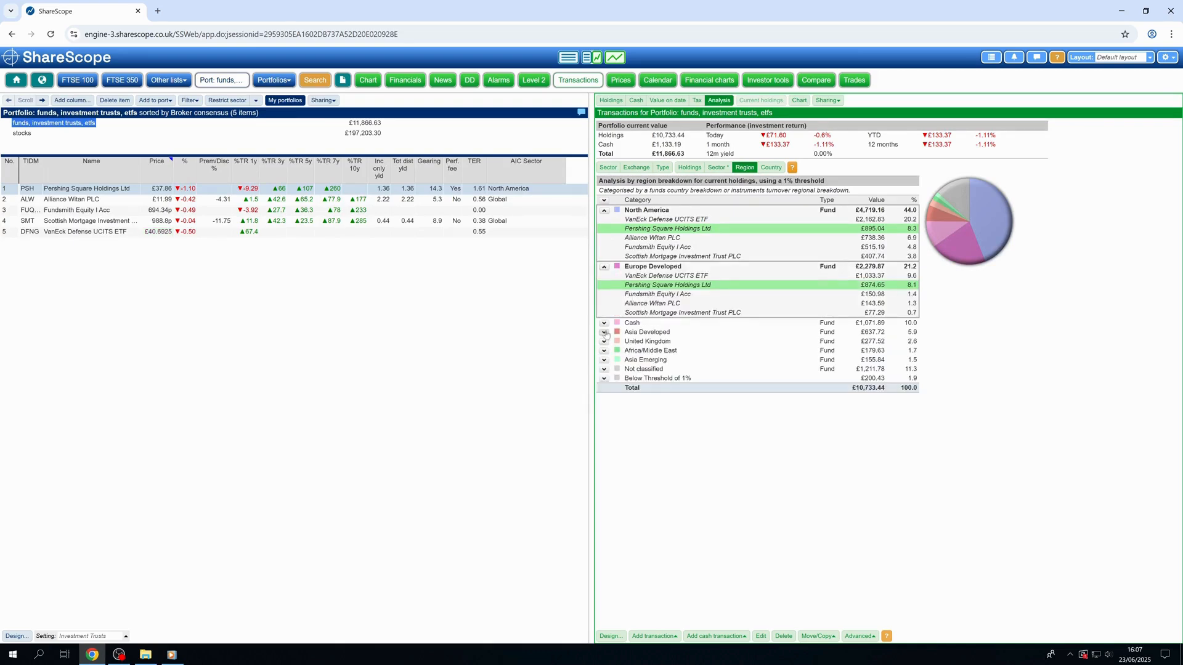
{"action": "left_click", "coordinate": [604, 332]}
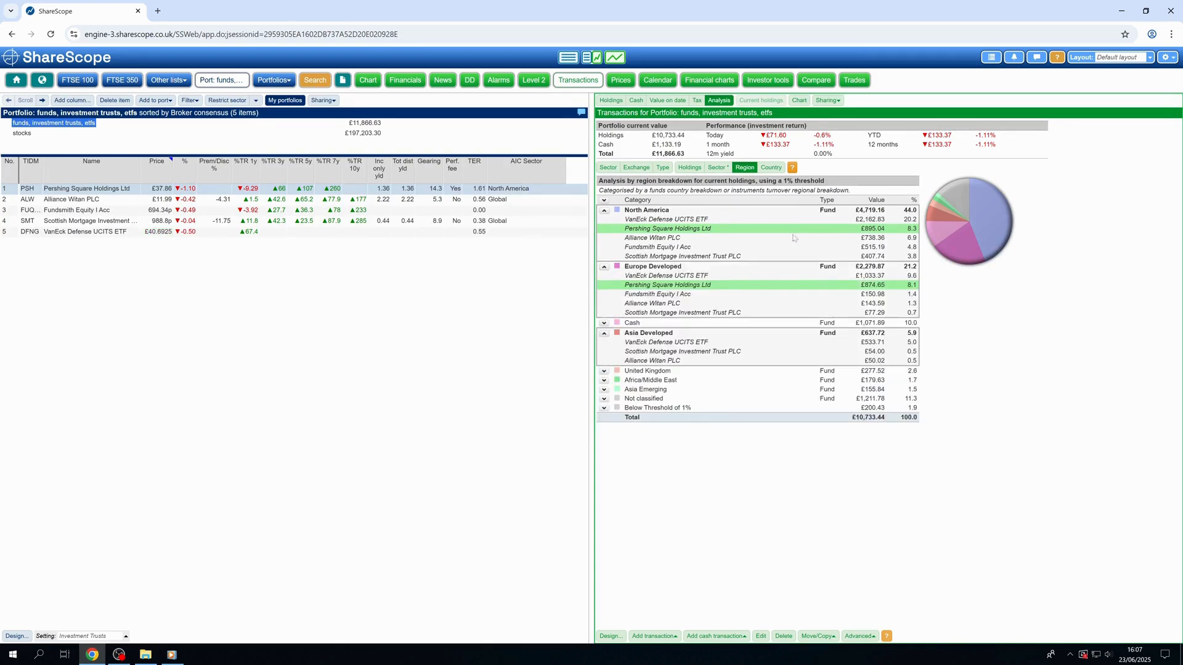
Analyse the funds portfolio by country, expanding United States and Netherlands
{"action": "left_click", "coordinate": [771, 166]}
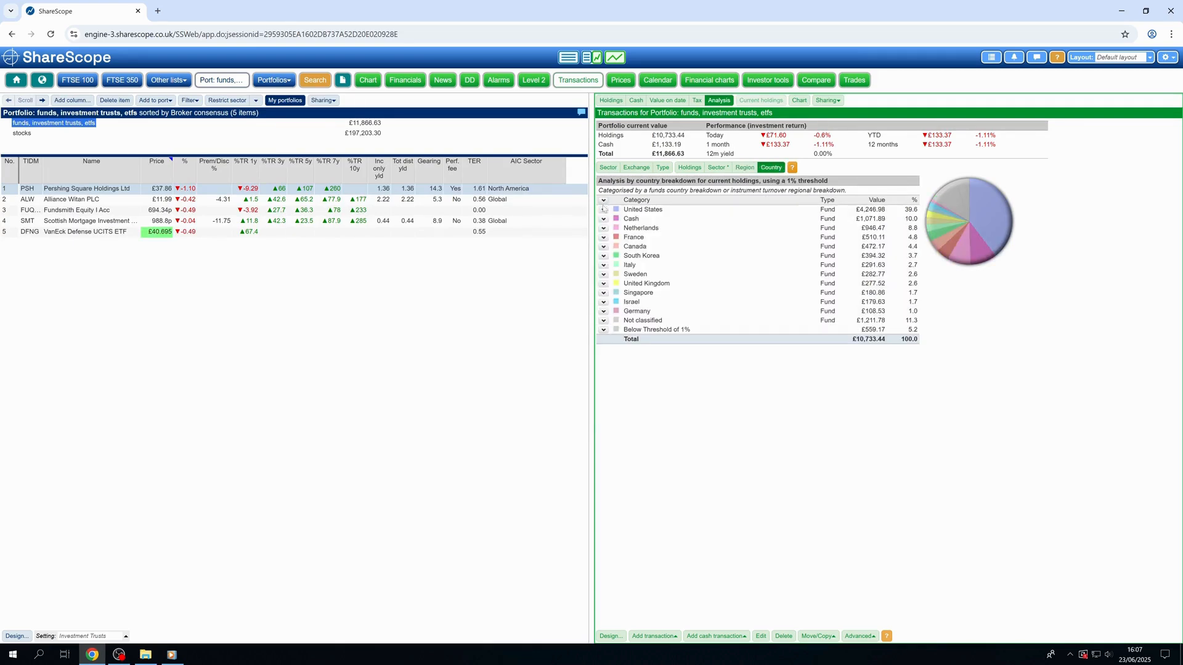
{"action": "left_click", "coordinate": [603, 209]}
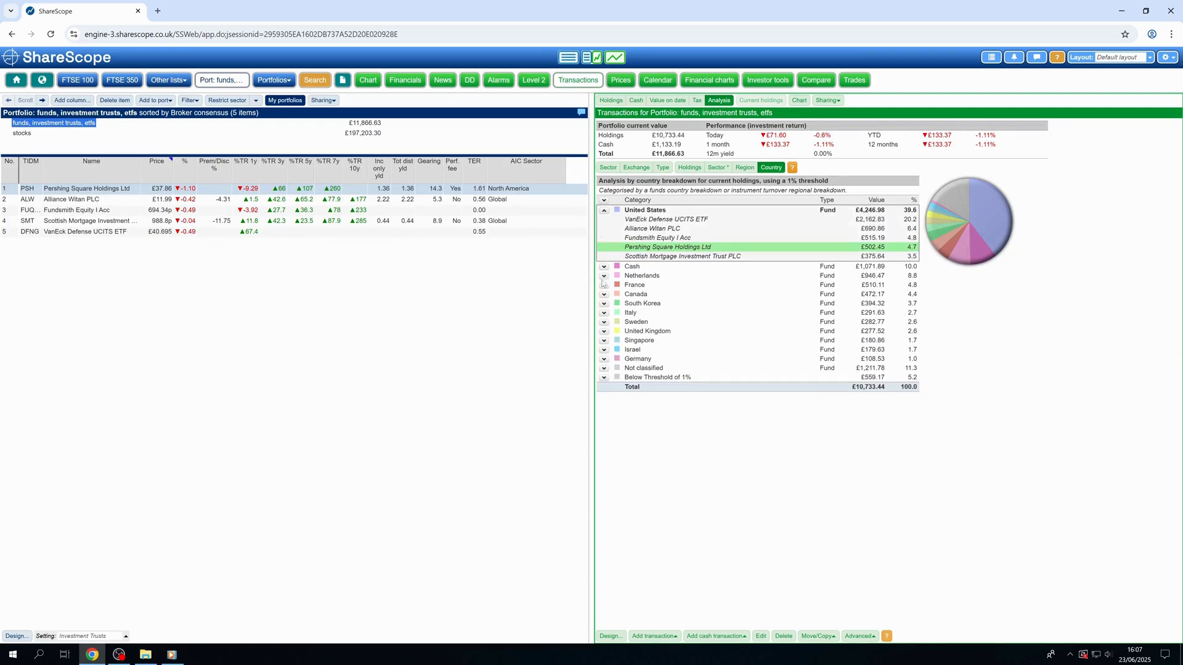
{"action": "left_click", "coordinate": [604, 267]}
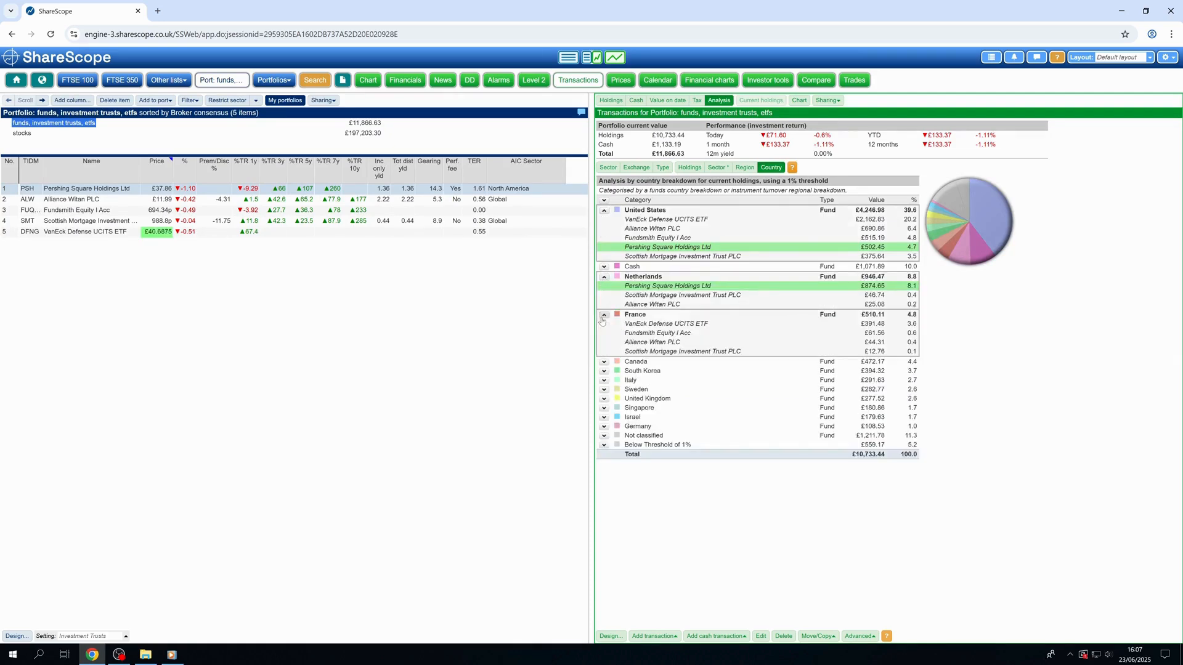